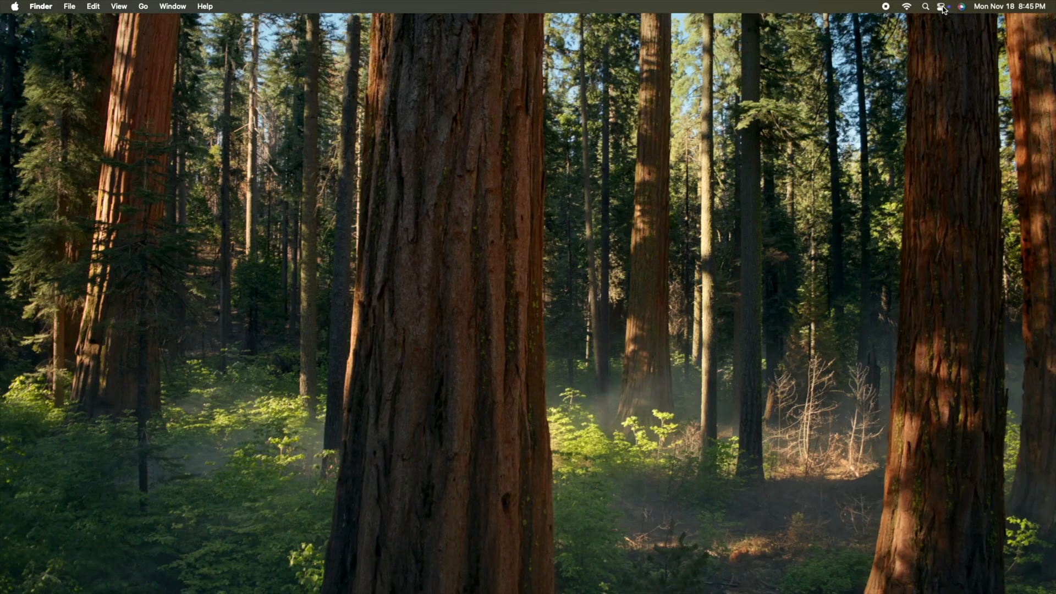
# - Reveal the Control Center panel with Wi-Fi, Bluetooth, AirDrop, Display and Sound controls
pyautogui.click(933, 6)
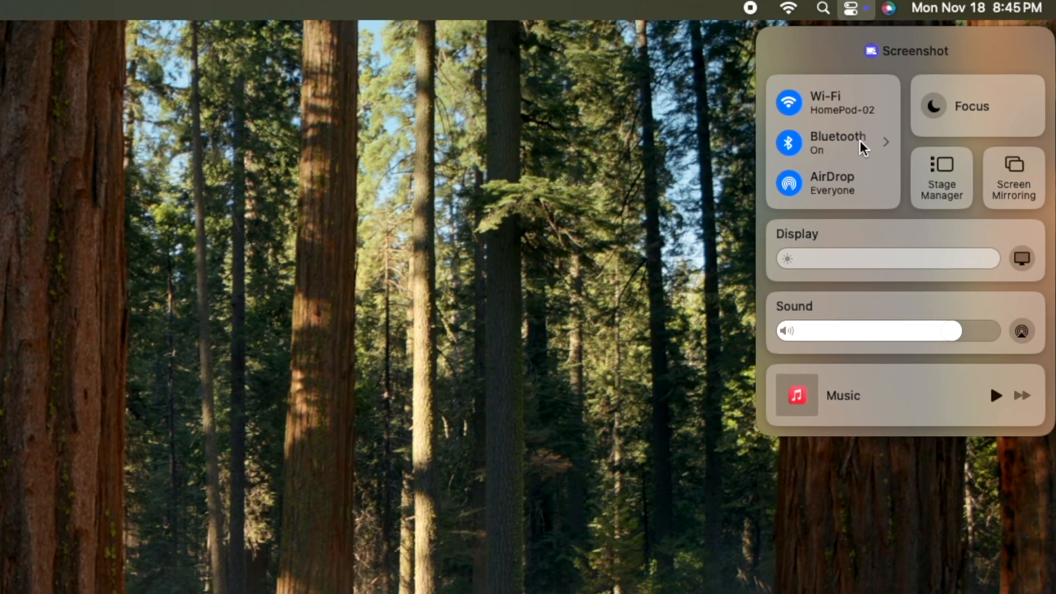
pyautogui.click(13, 6)
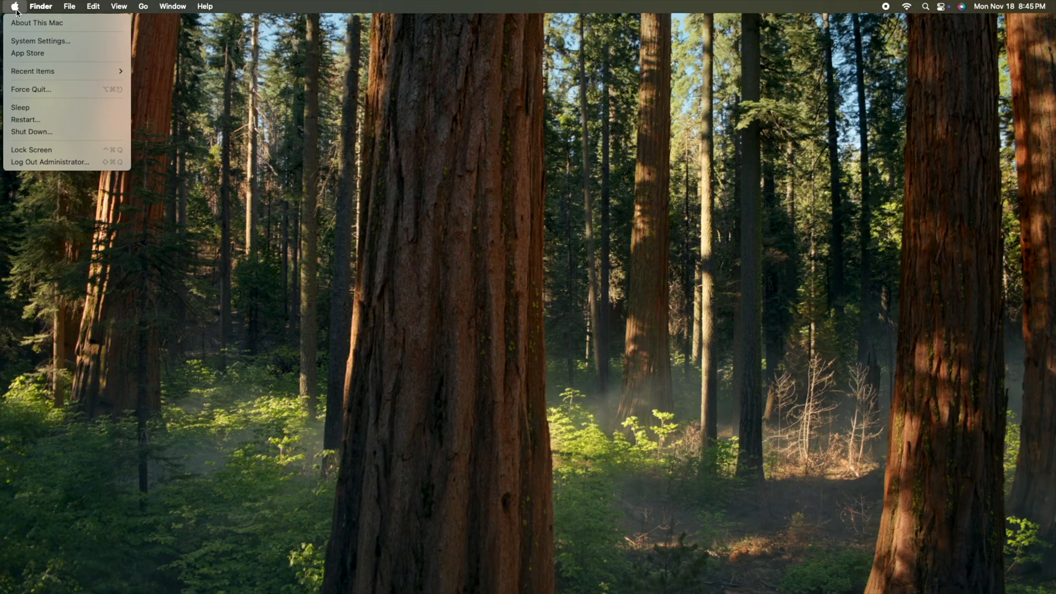
pyautogui.click(41, 40)
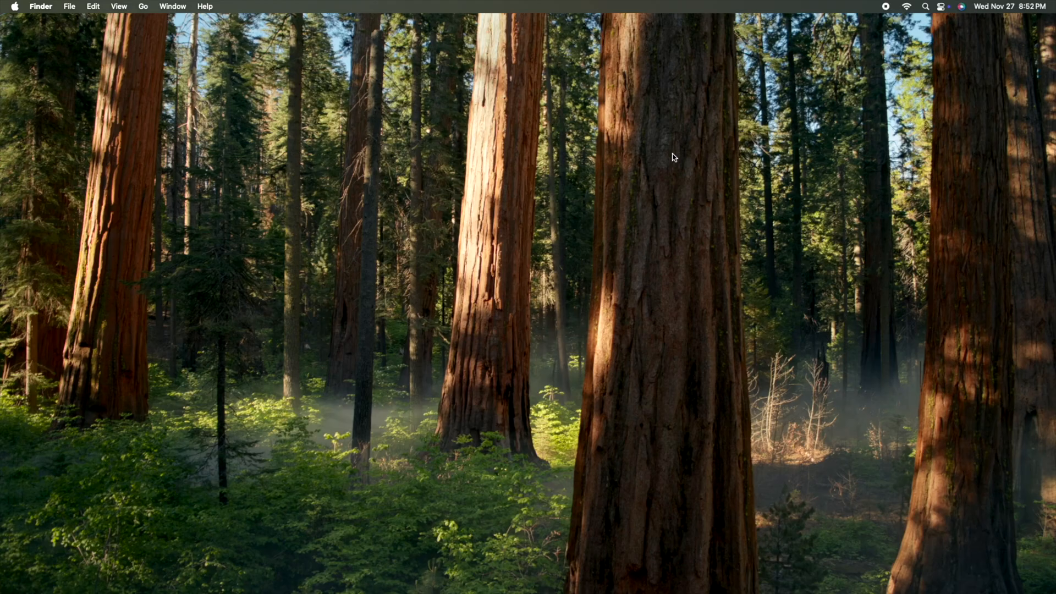
# - Reopen Control Center and list Screen Mirroring targets, showing the iPad Pro 11
pyautogui.click(915, 7)
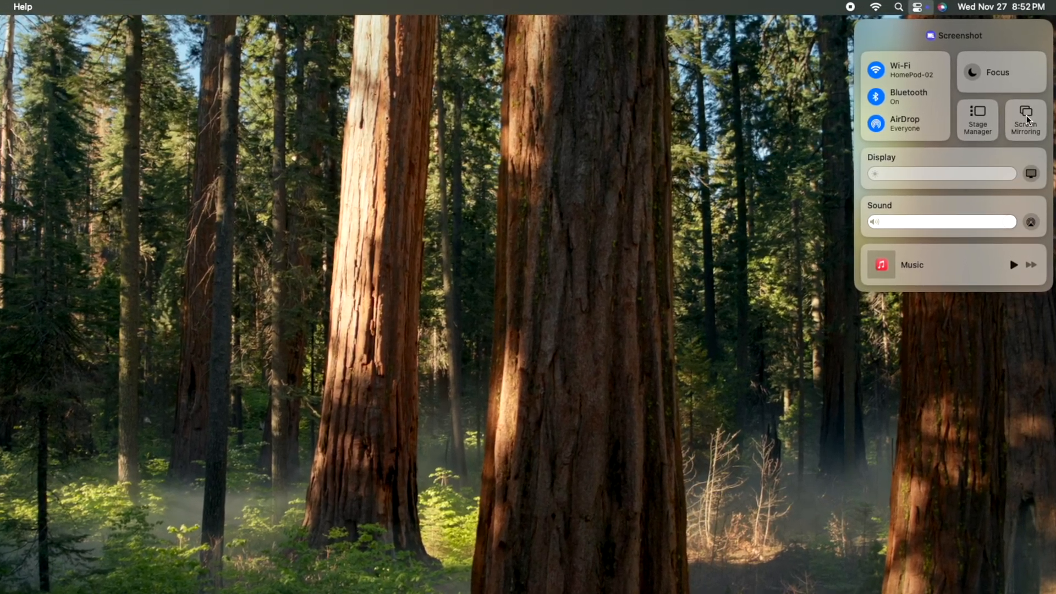
pyautogui.click(1023, 114)
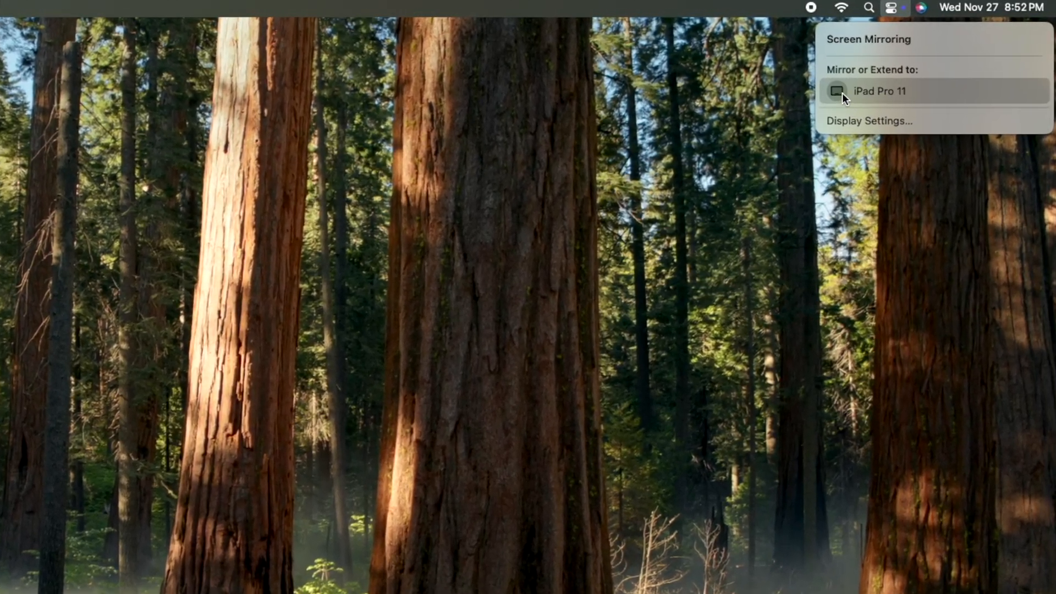